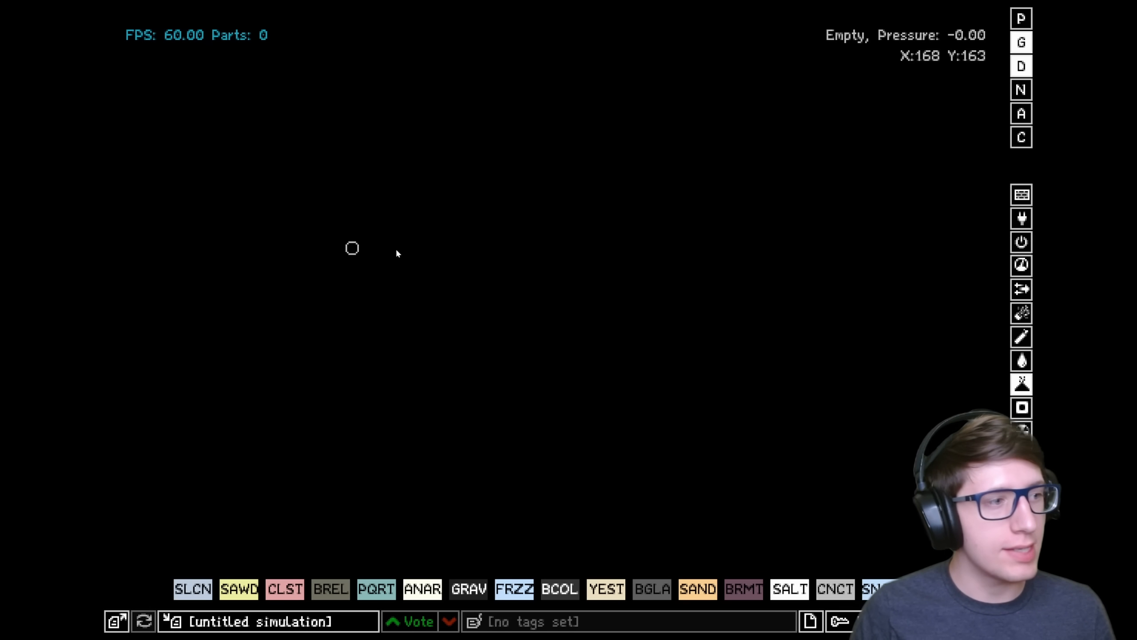
pyautogui.moveTo(396, 315)
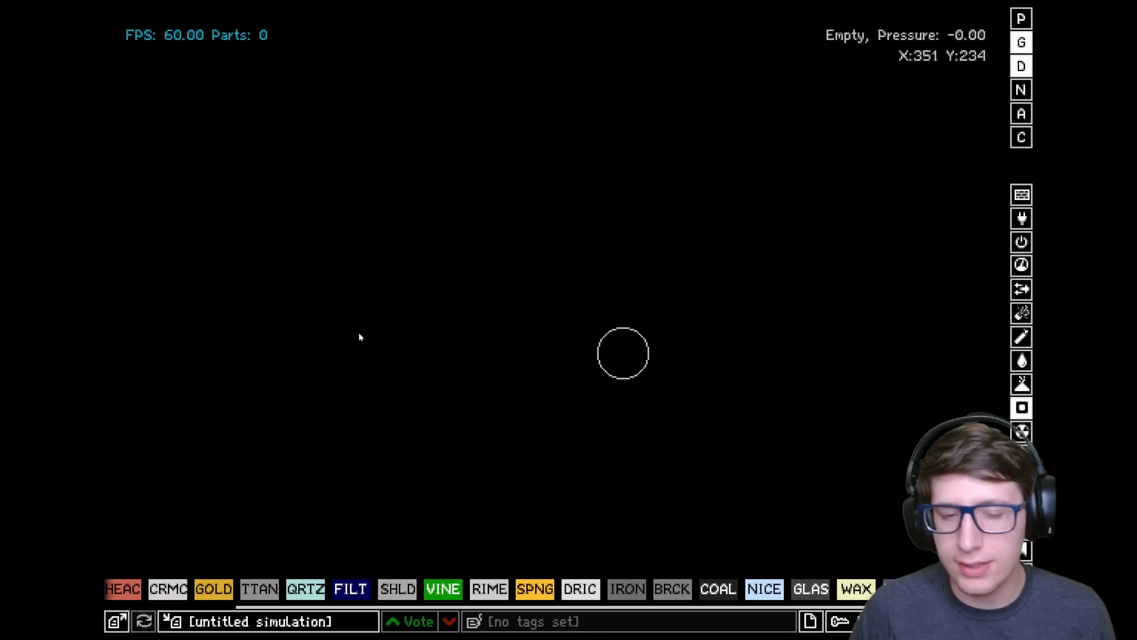
# Step: Pick Lightning from the element search to strike the drawn ring
pyautogui.click(303, 588)
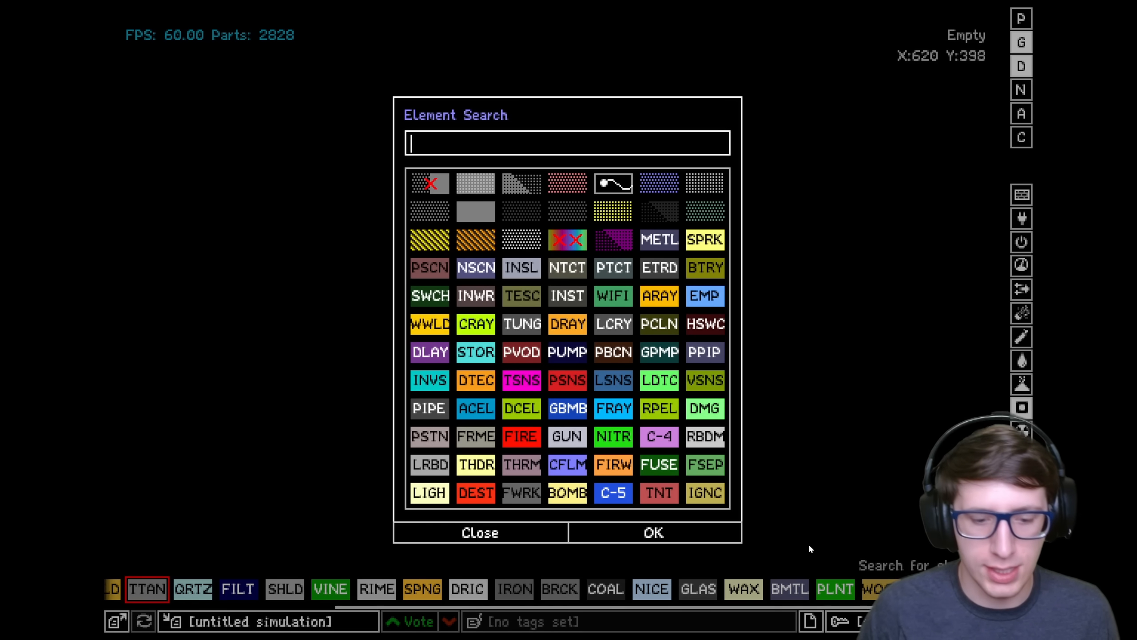
pyautogui.click(479, 532)
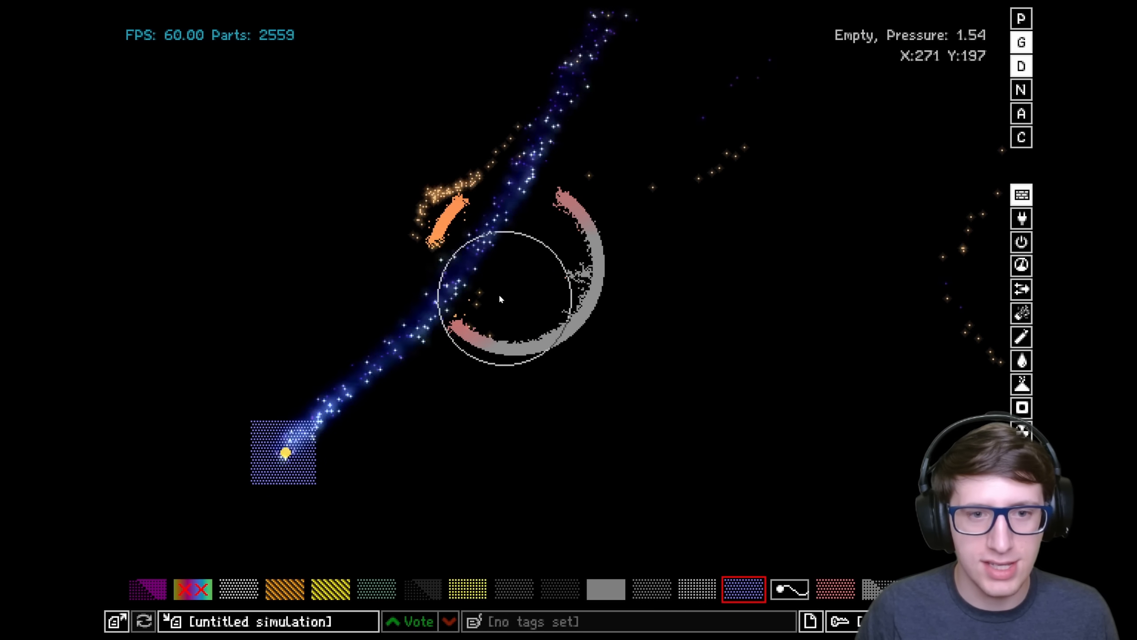
pyautogui.moveTo(327, 467)
pyautogui.write('fire')
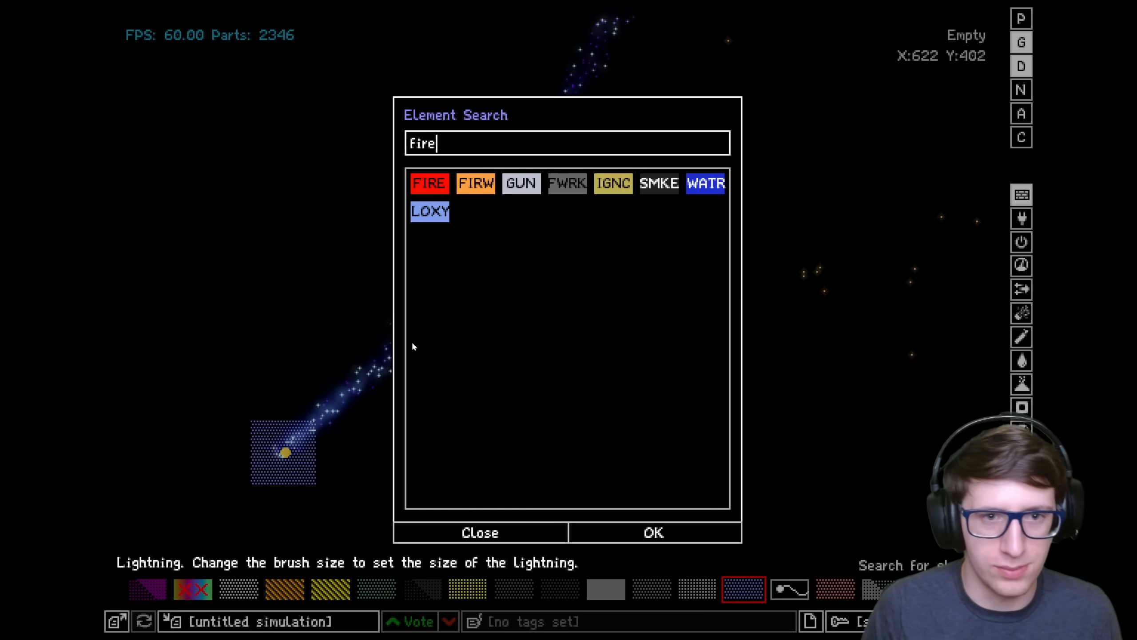
# Step: Choose an element from the fire search results to stream at the ring
pyautogui.click(480, 532)
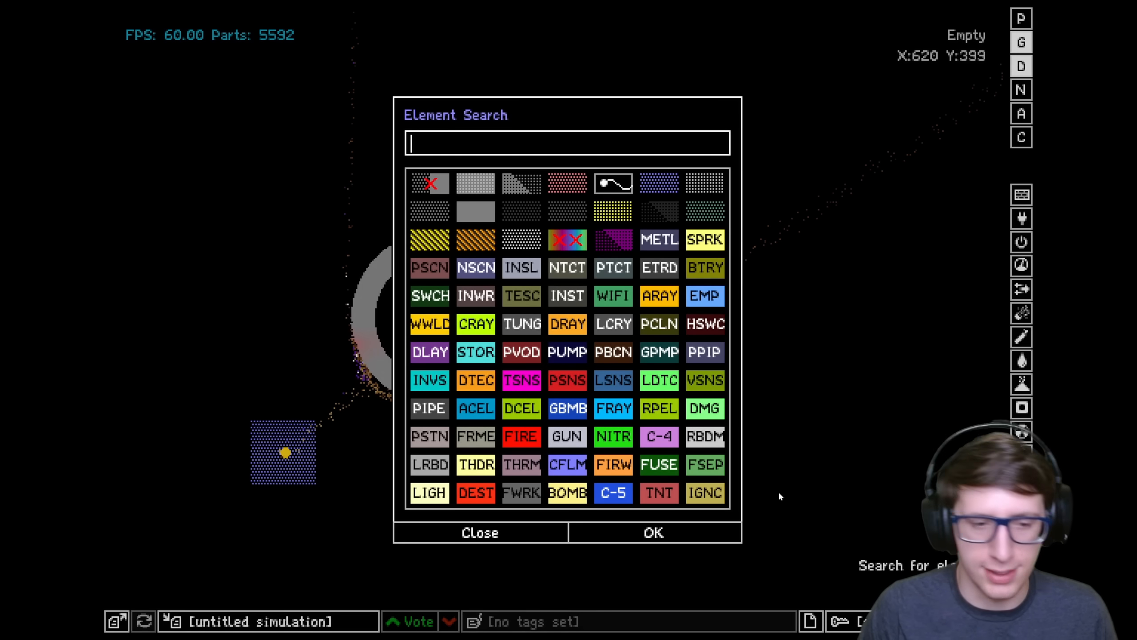
pyautogui.click(479, 532)
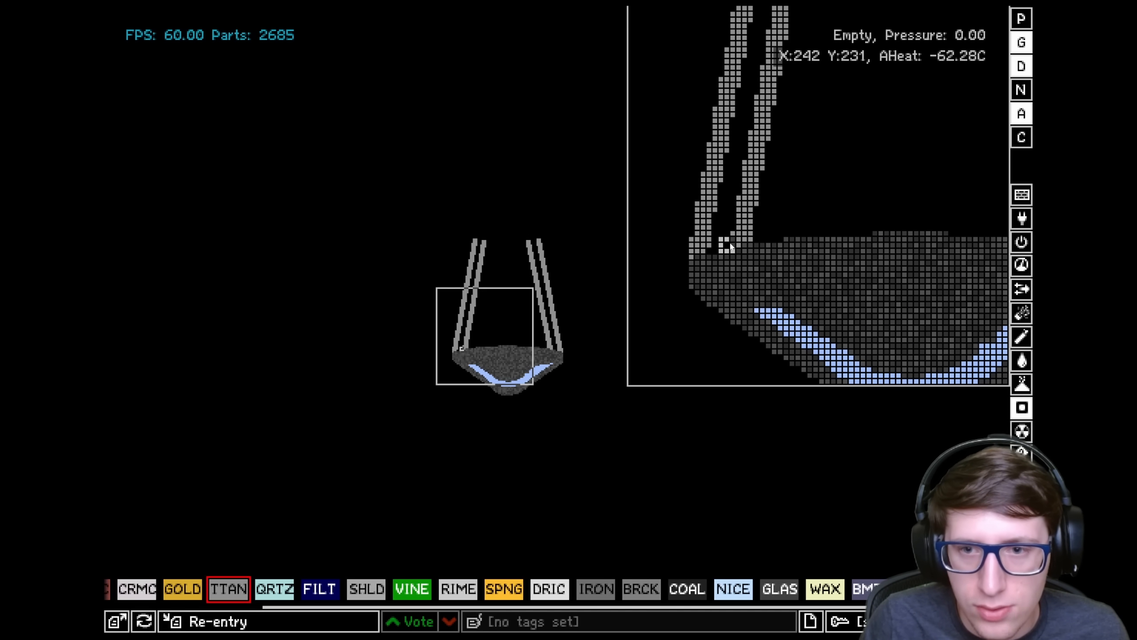
# Step: Draw a titanium floor line between the walls and a roof across the chamber top
pyautogui.click(274, 588)
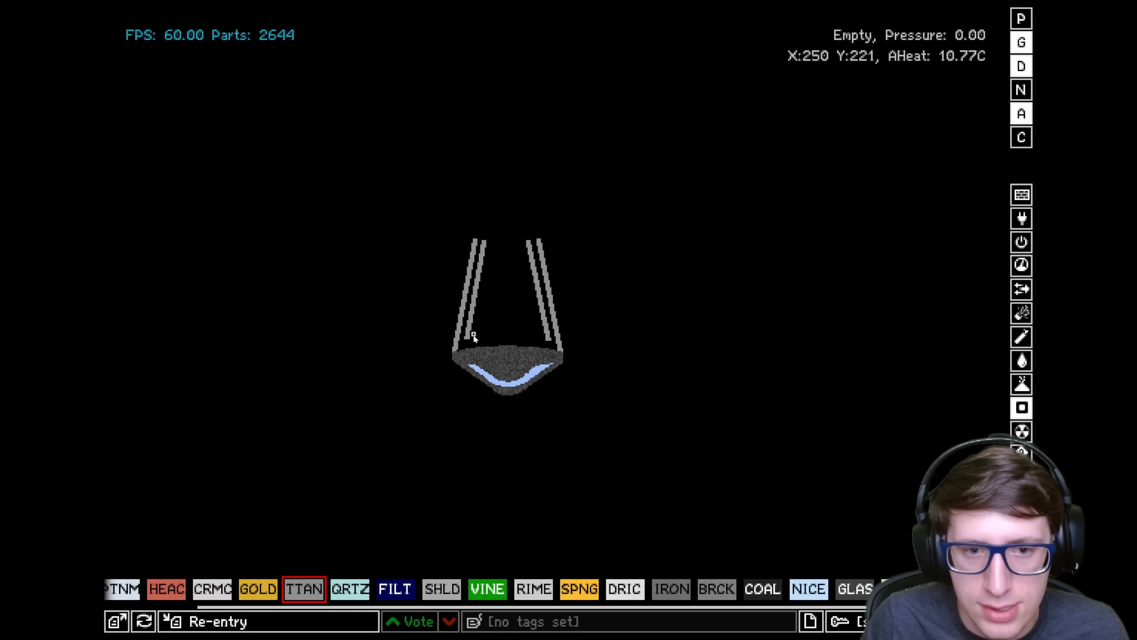
pyautogui.moveTo(471, 337); pyautogui.dragTo(548, 339)
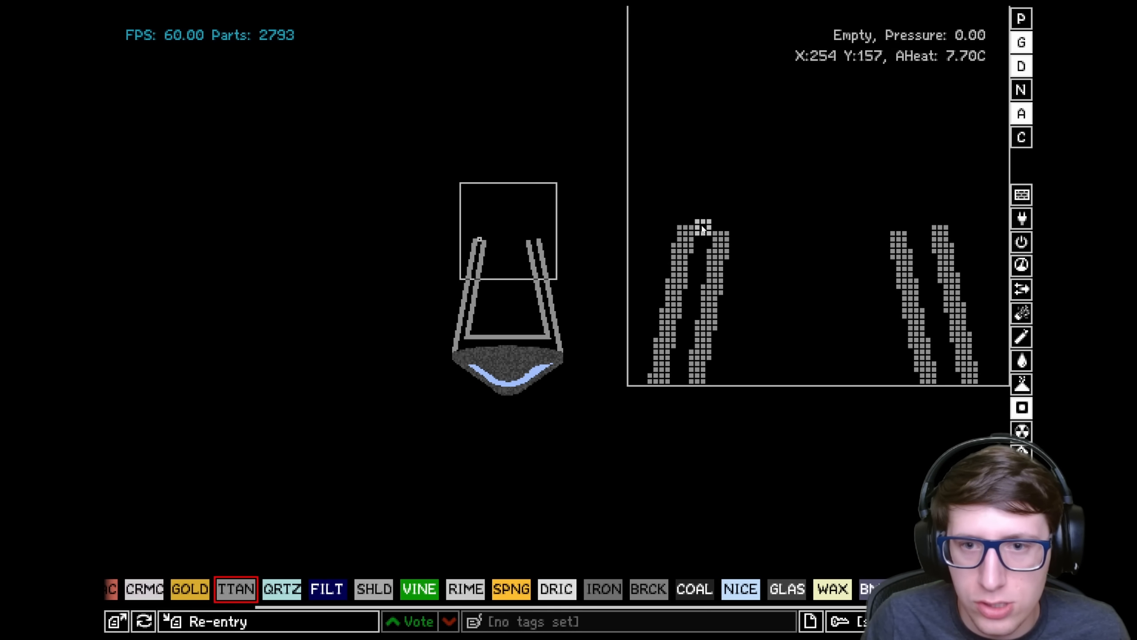
pyautogui.moveTo(701, 215); pyautogui.dragTo(939, 214)
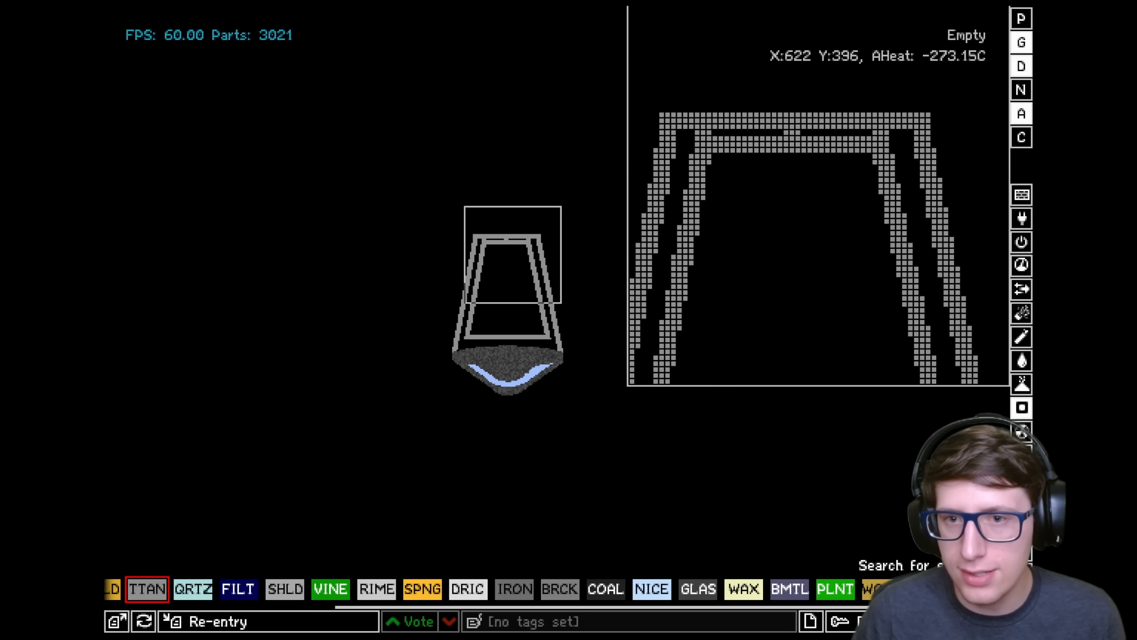
# Step: Search 'ins' and select the INSL insulator for the chamber layer
pyautogui.write('ins')
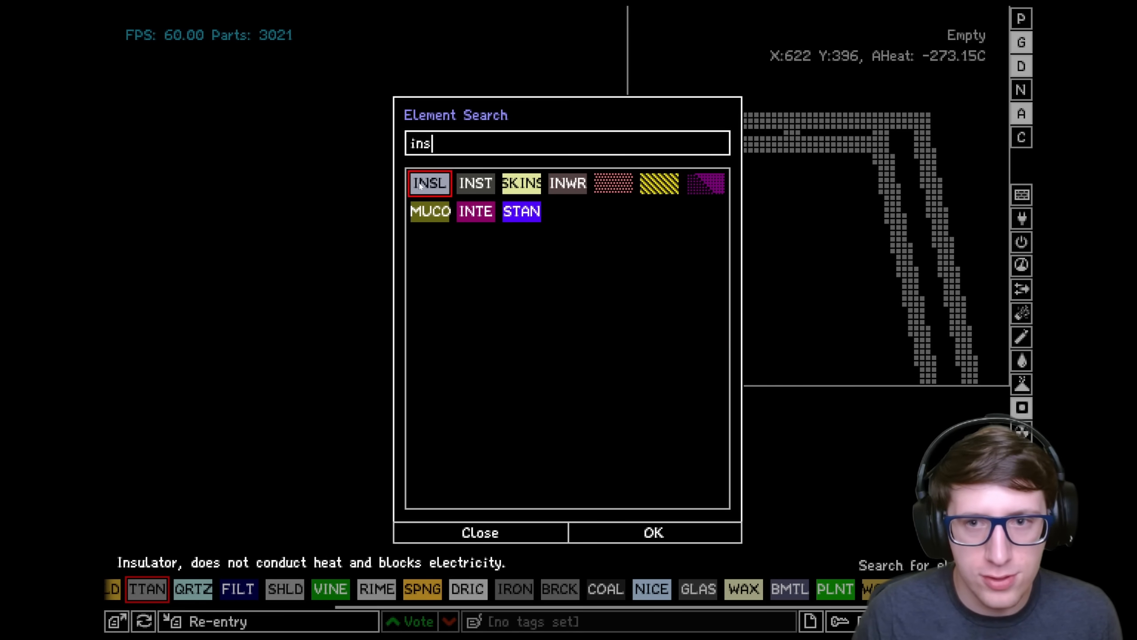
pyautogui.click(651, 532)
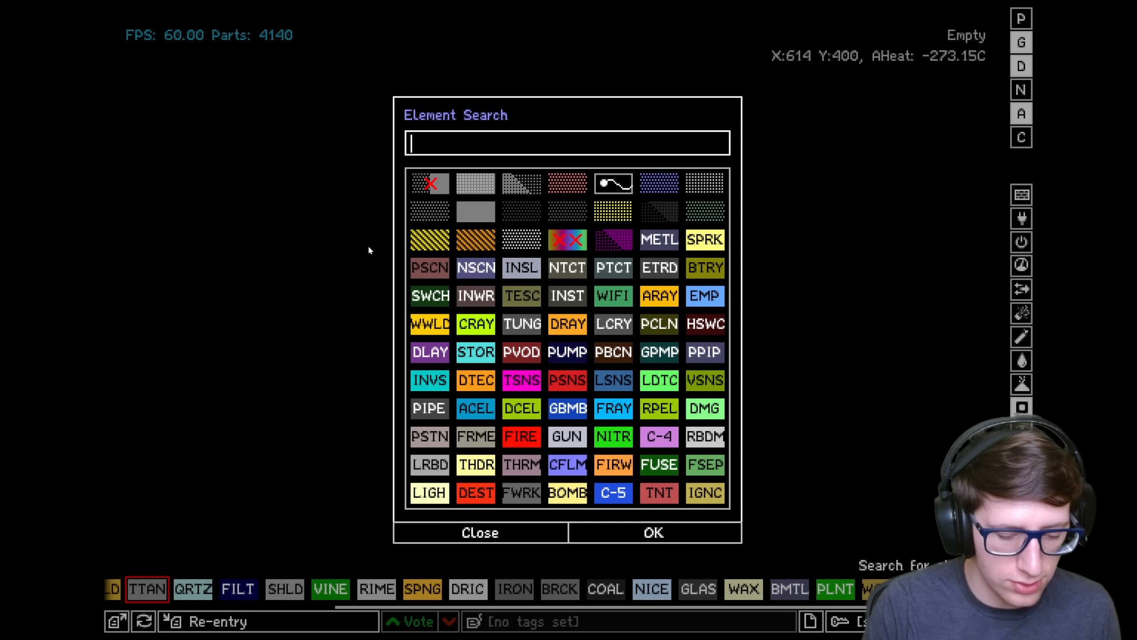
# Step: Search 'wax' and paint wax onto the pod's base
pyautogui.write('wax')
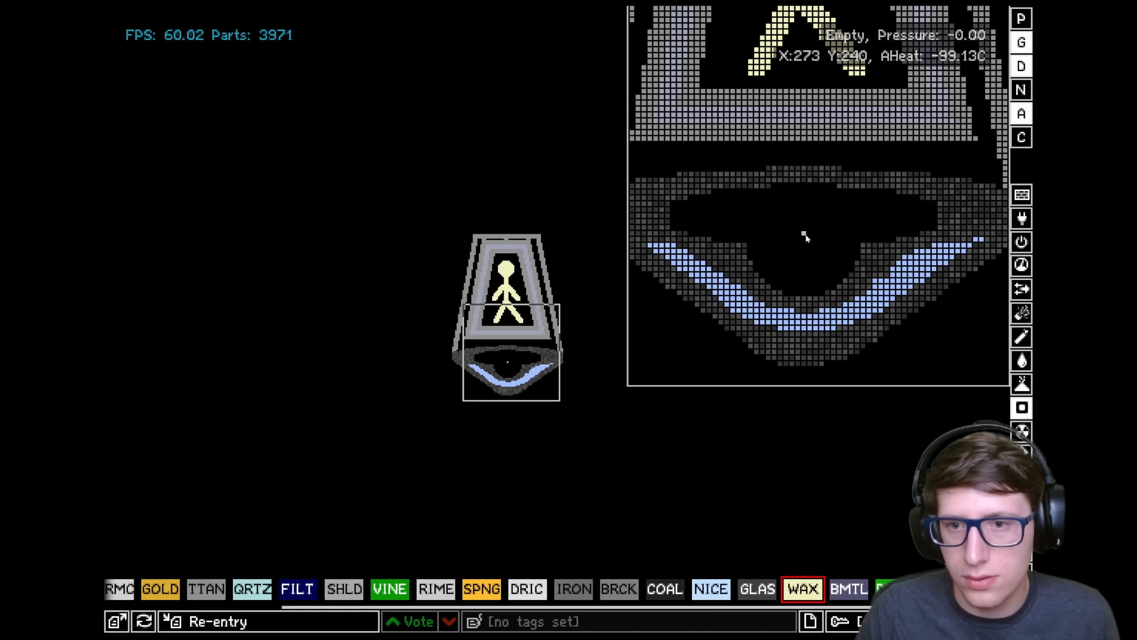
pyautogui.click(203, 588)
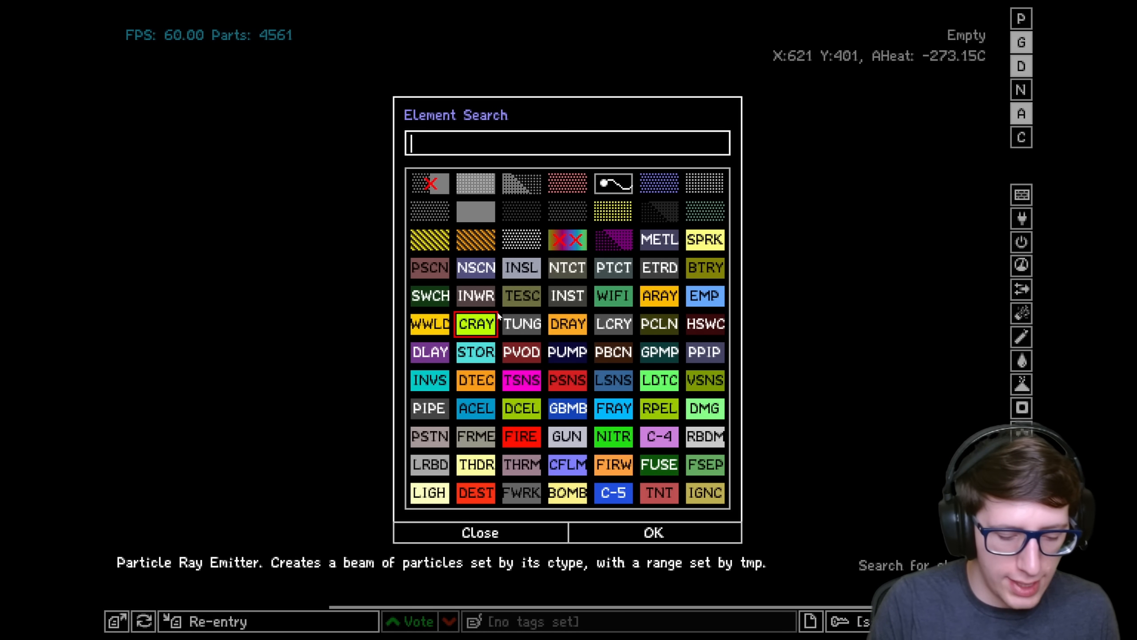
# Step: Search 'clone' and place a CLNE block below the pod
pyautogui.write('clone')
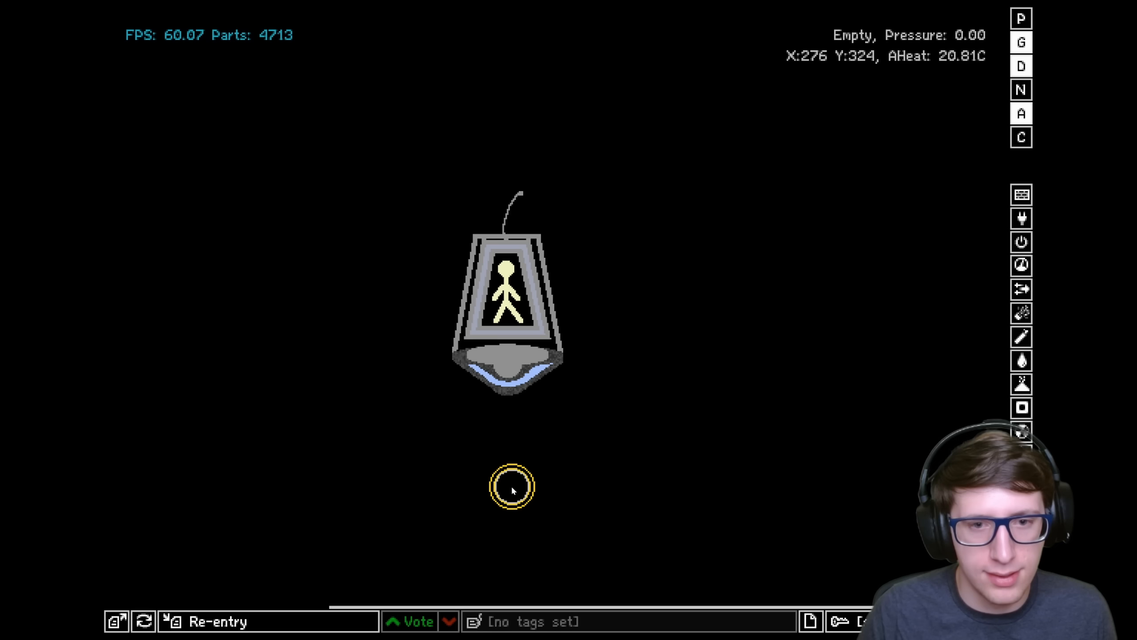
pyautogui.click(512, 486)
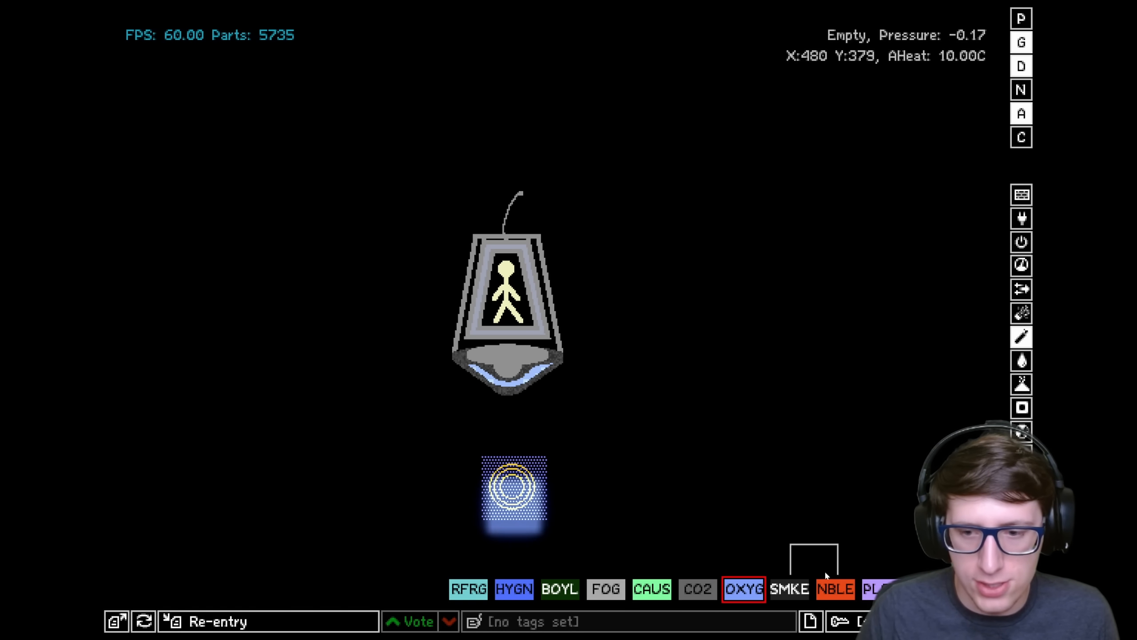
# Step: Open Simulation Options from the right toolbar
pyautogui.click(514, 588)
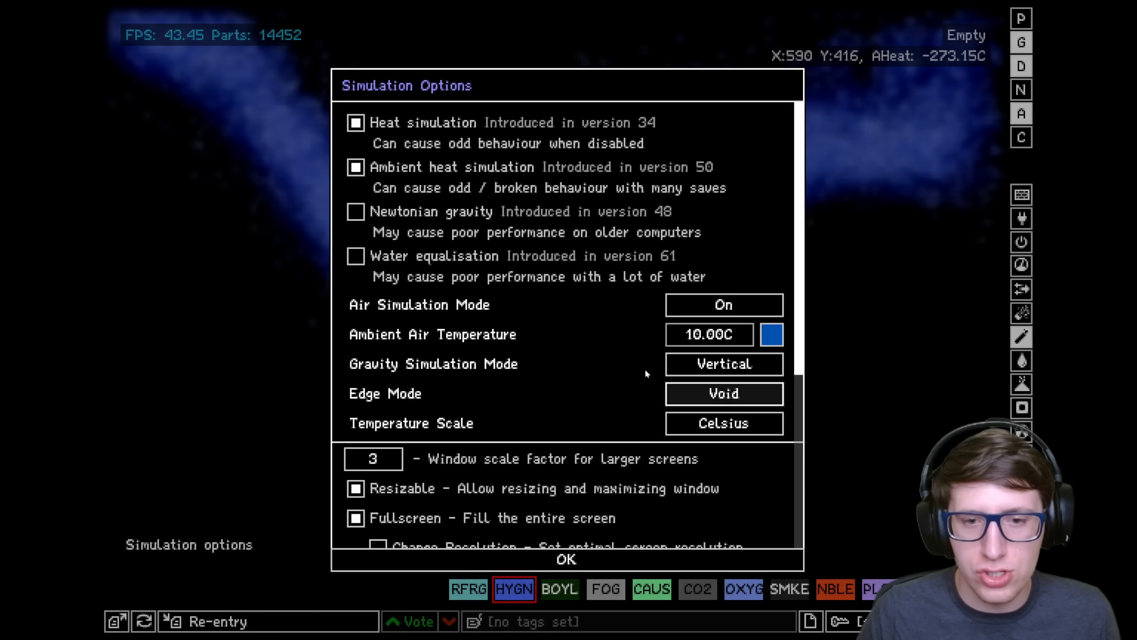
# Step: Switch the Gravity Simulation Mode dropdown to a different mode
pyautogui.click(722, 363)
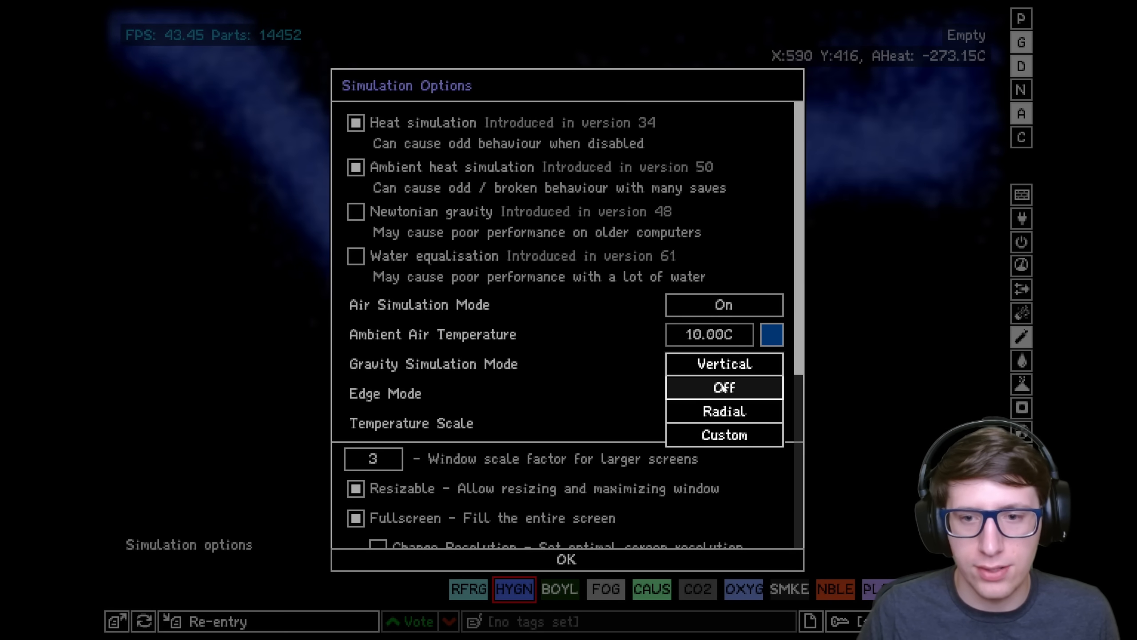
pyautogui.click(565, 560)
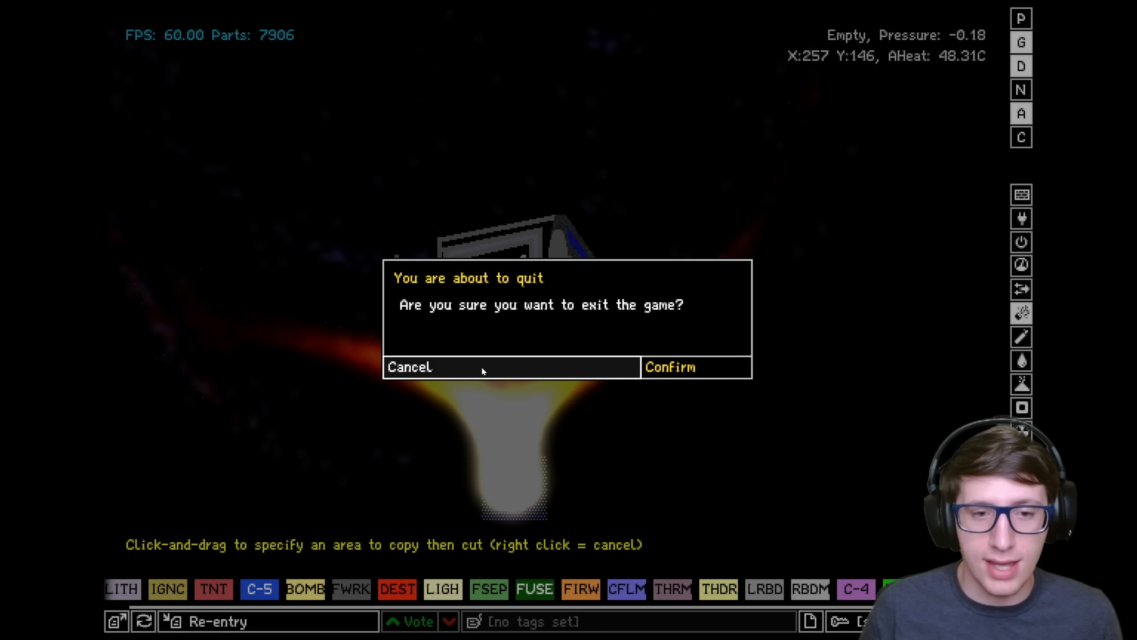
# Step: Dismiss the quit prompt and show the Gases category in the sidebar
pyautogui.click(409, 366)
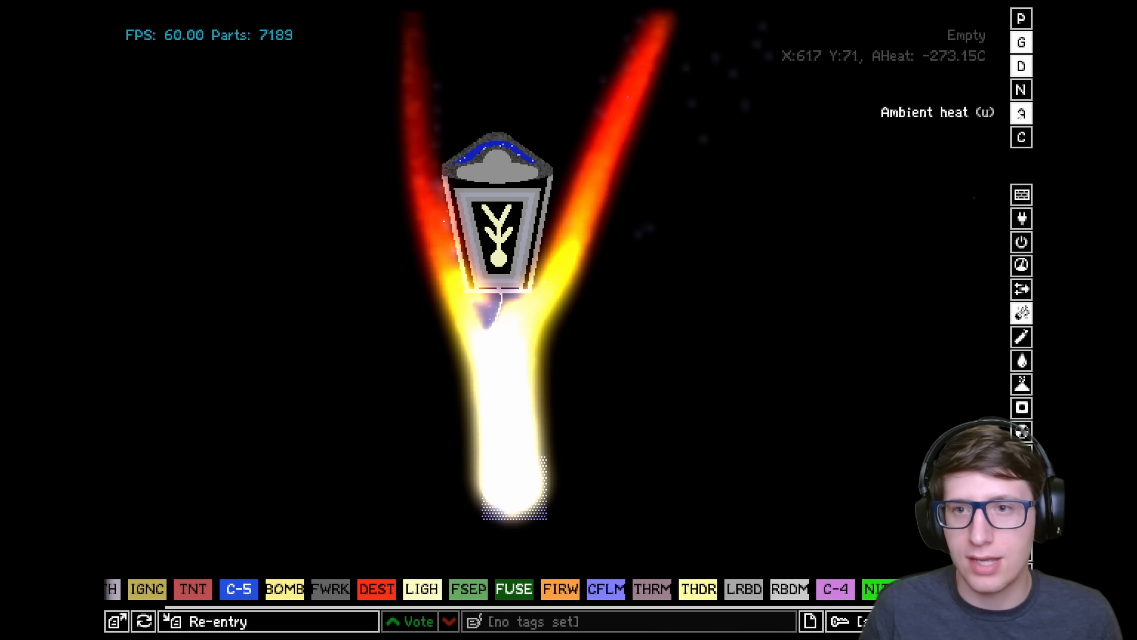
pyautogui.click(1020, 112)
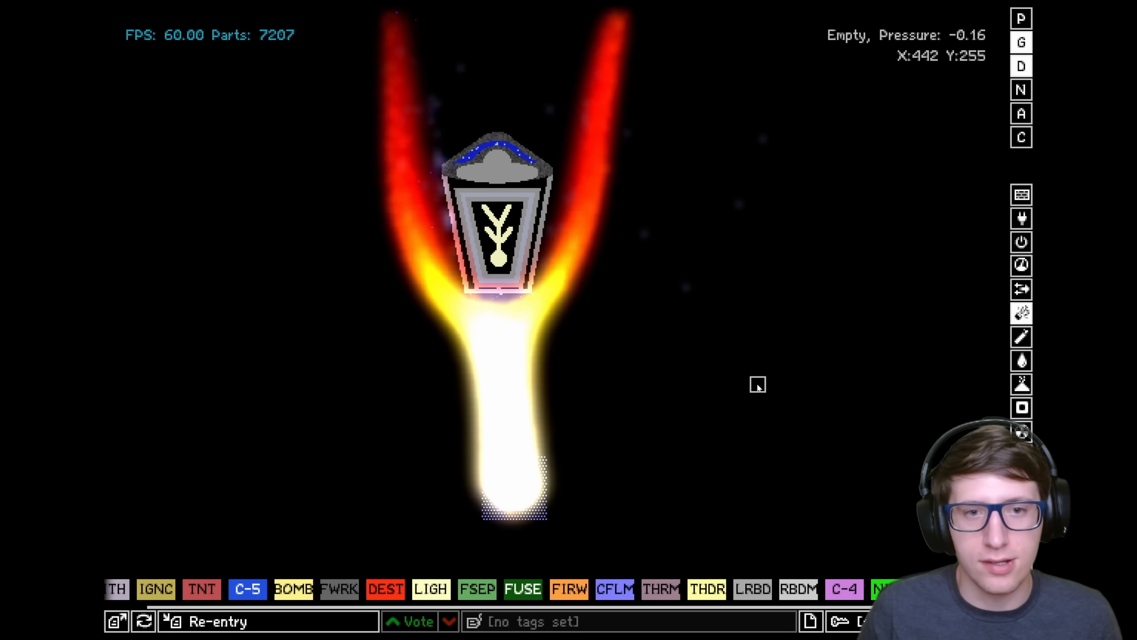
pyautogui.moveTo(748, 356)
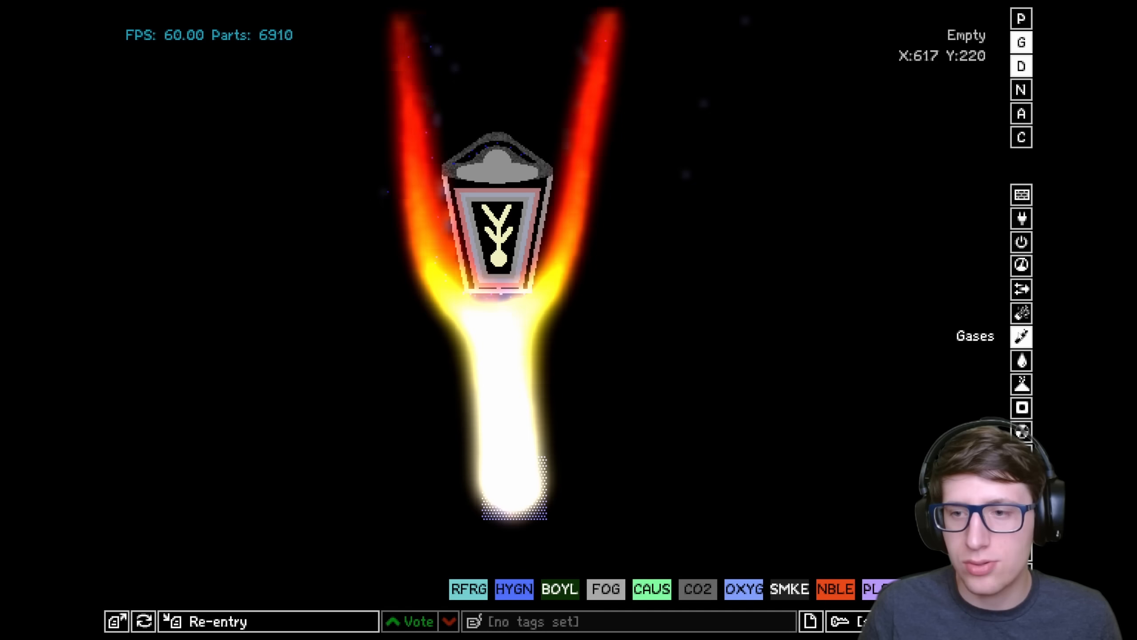
pyautogui.click(1021, 195)
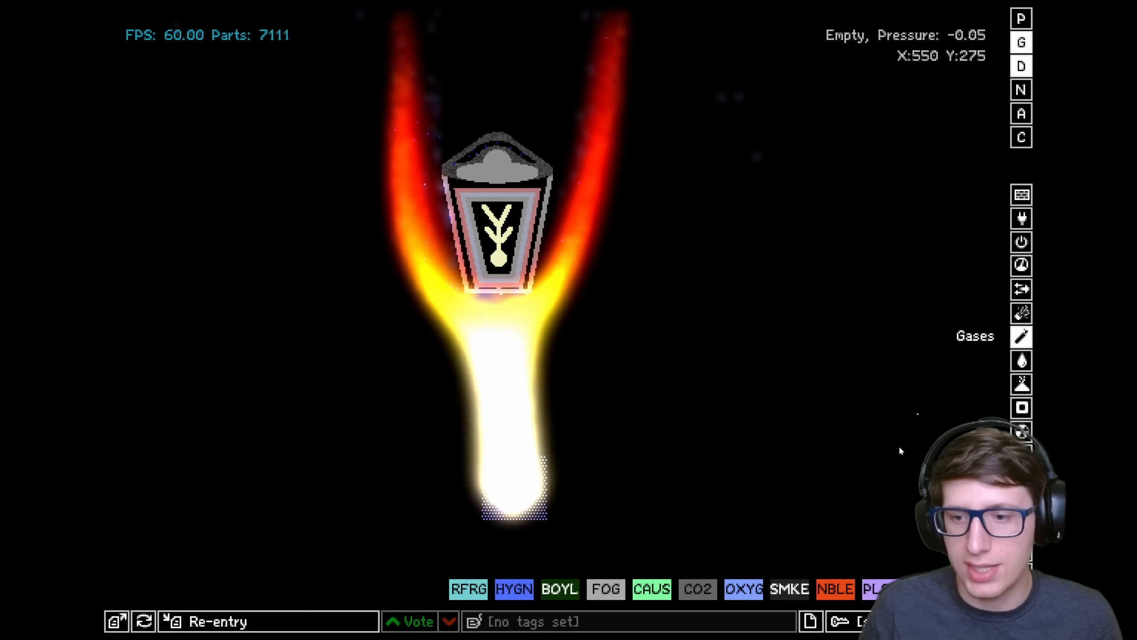
pyautogui.click(514, 588)
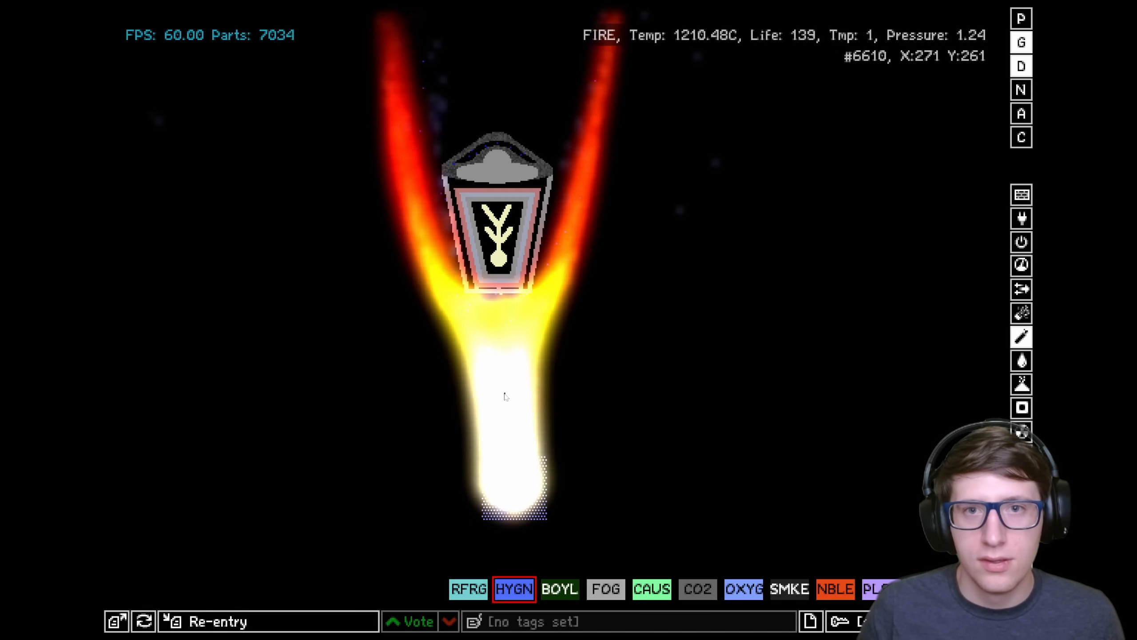
pyautogui.moveTo(1056, 519)
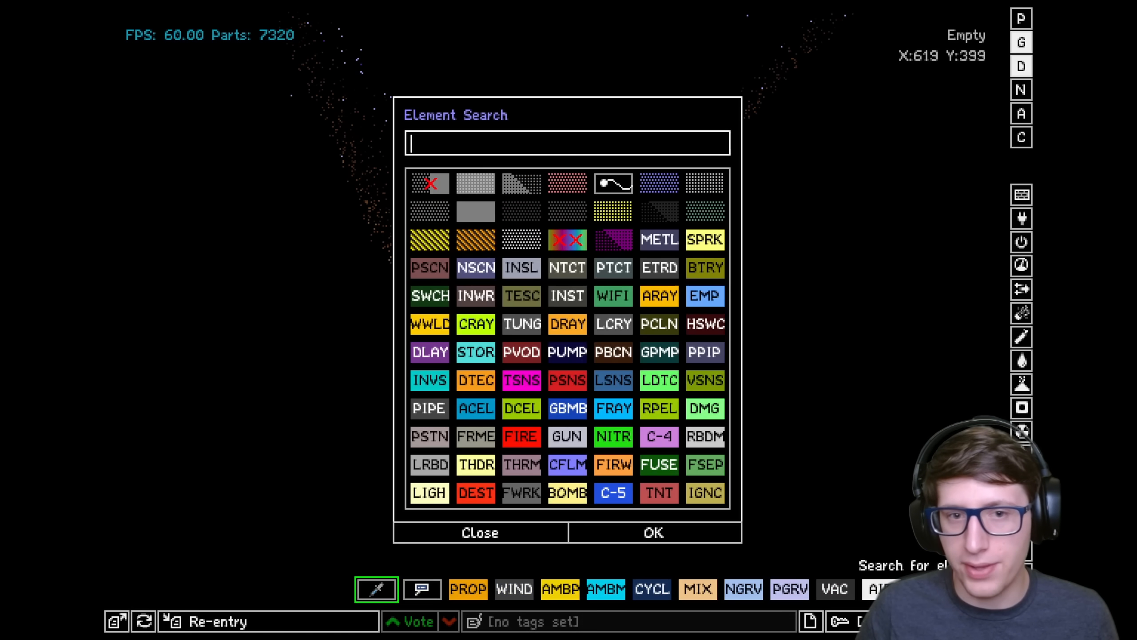
# Step: Search 'plas' and select PLSM plasma
pyautogui.write('plas')
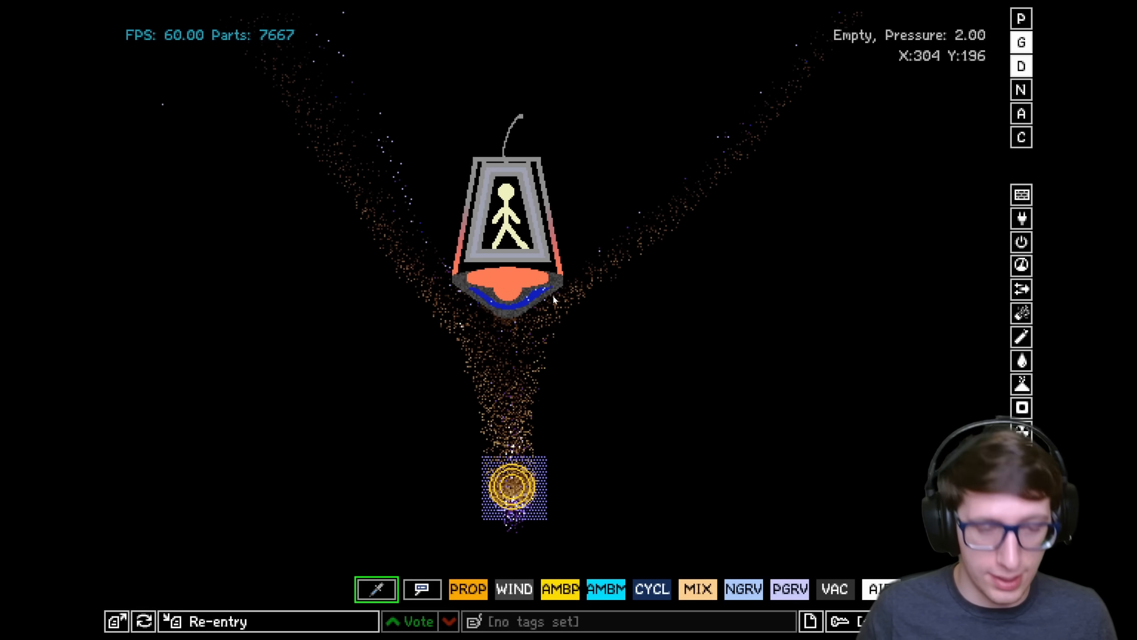
pyautogui.moveTo(436, 82); pyautogui.dragTo(579, 333)
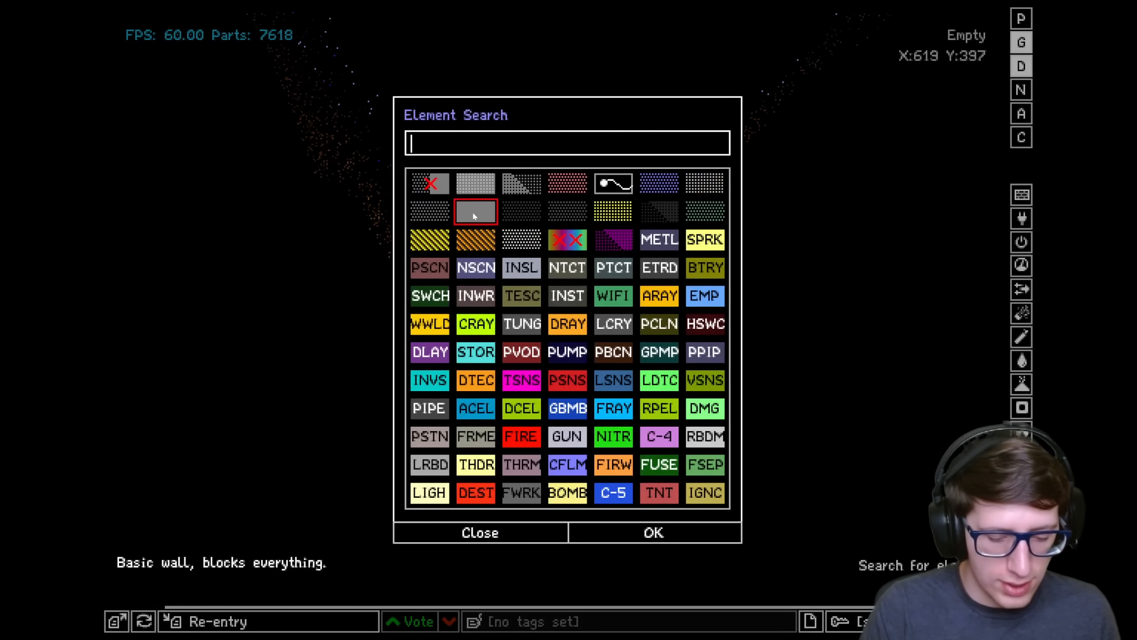
pyautogui.click(479, 532)
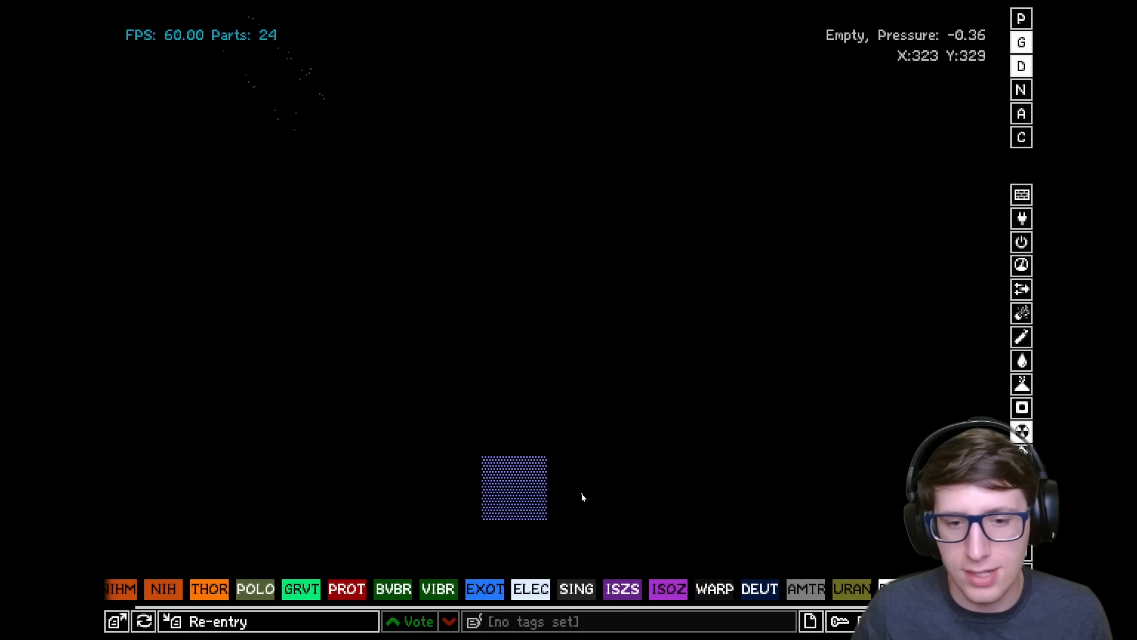
# Step: Place a small blob of GRVT gravity particles in the upper-left of the empty canvas
pyautogui.click(315, 588)
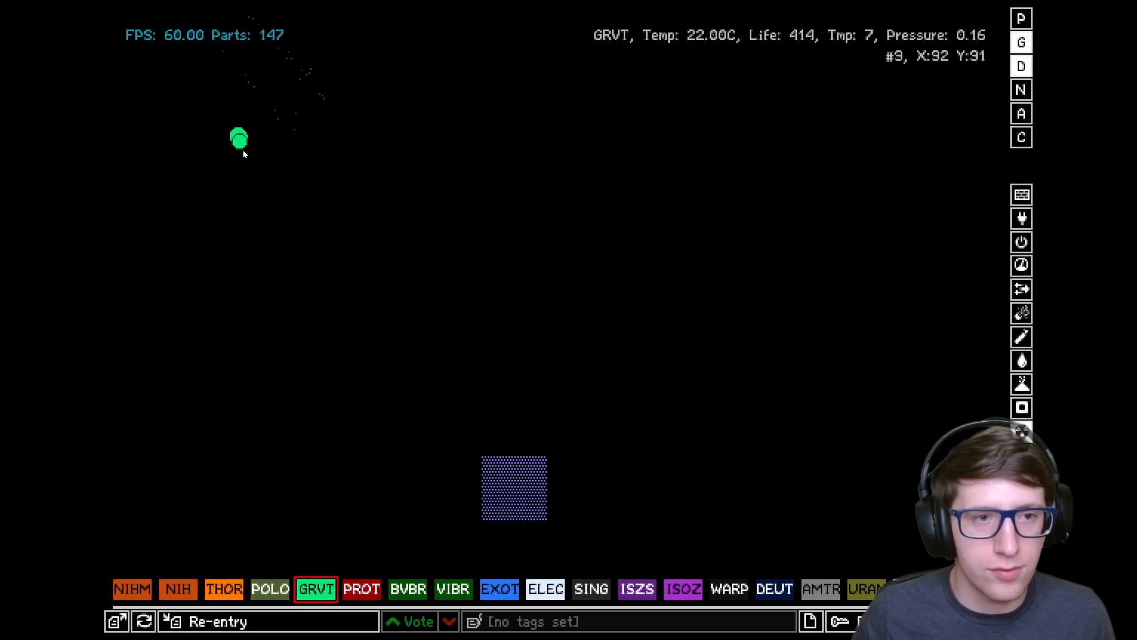